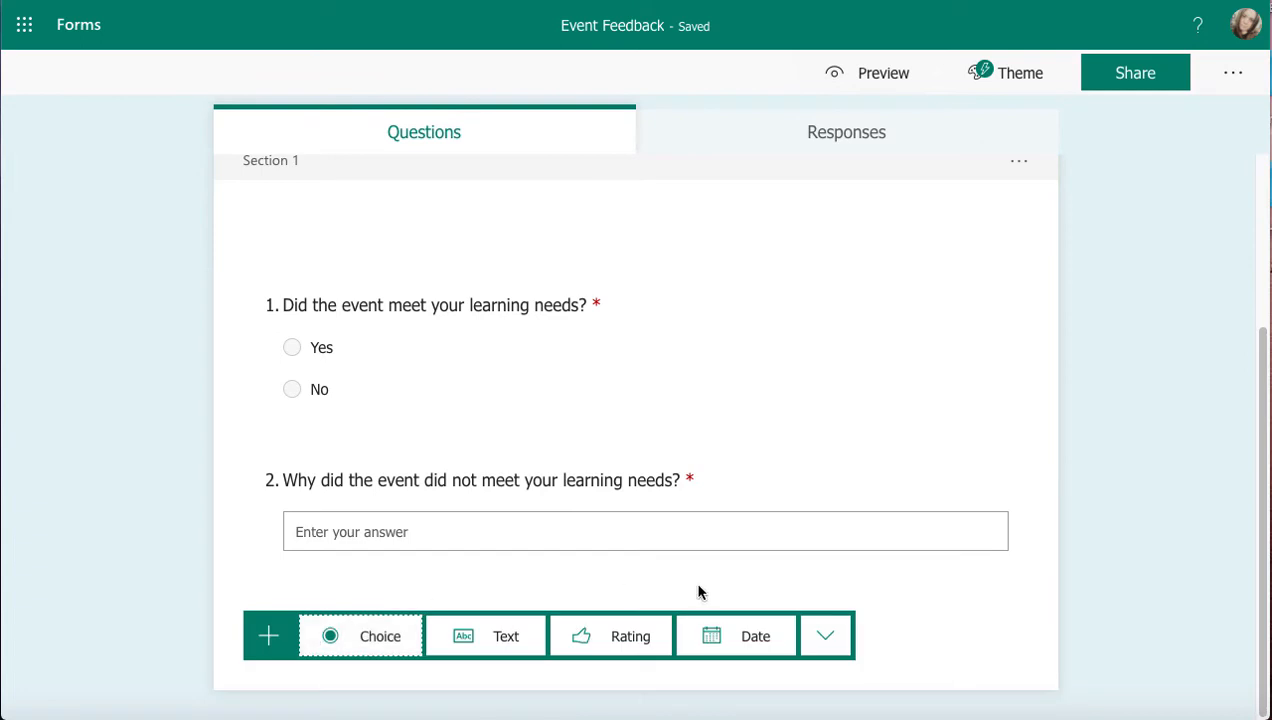
# Step: Add a File upload question as question 3 from the extra question types
pyautogui.click(825, 636)
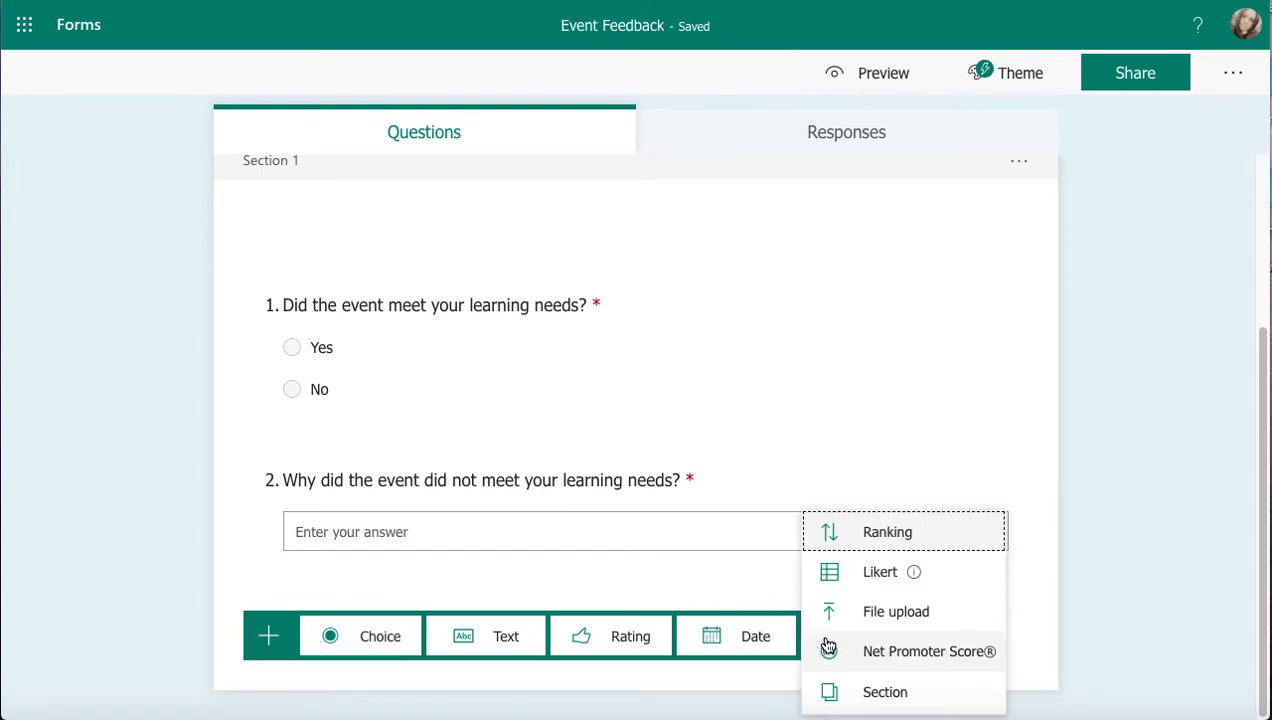
pyautogui.moveTo(895, 611)
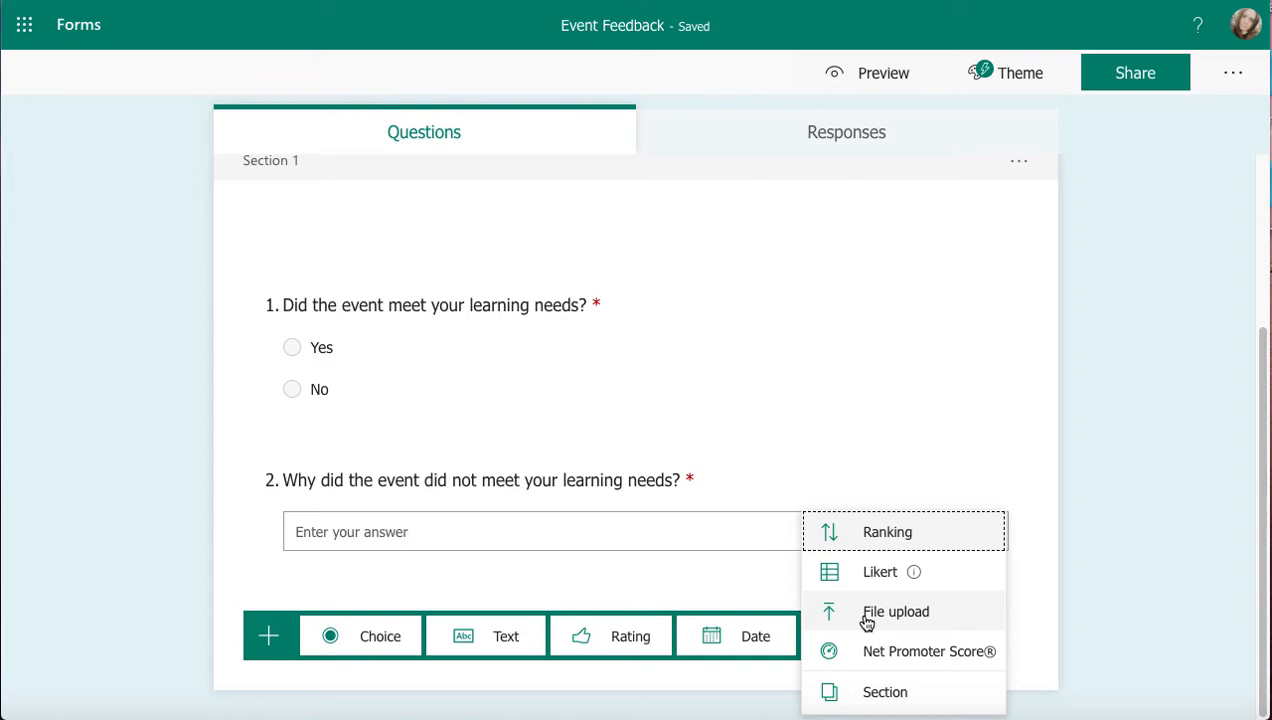
pyautogui.click(895, 611)
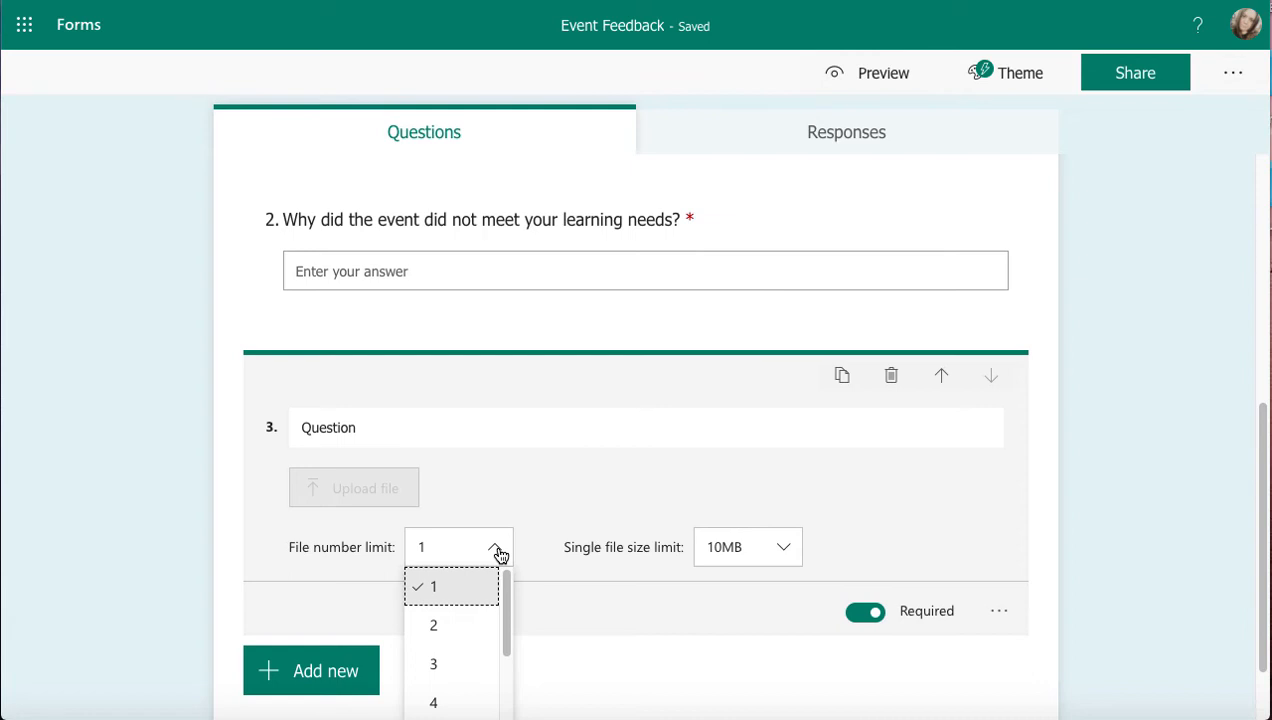
# Step: Keep the file number limit at 1 and view the 10MB, 100MB, 1GB size options
pyautogui.click(748, 547)
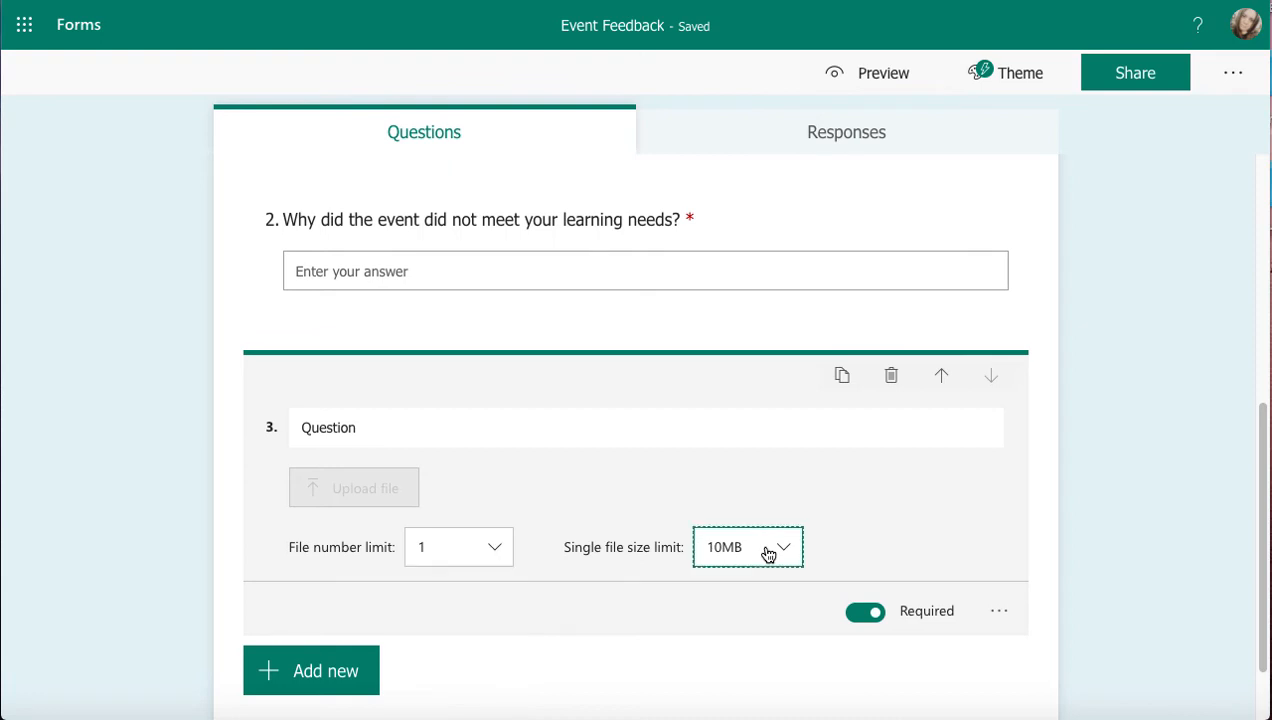
pyautogui.click(747, 546)
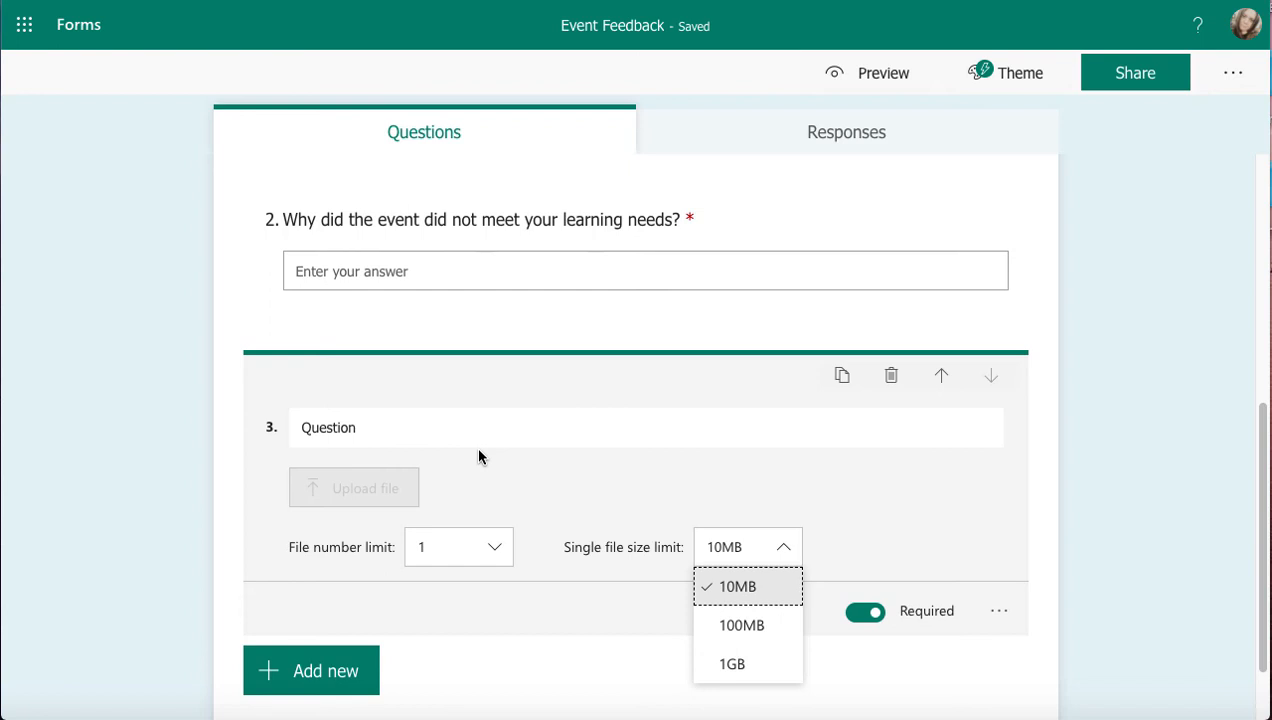
pyautogui.moveTo(945, 385)
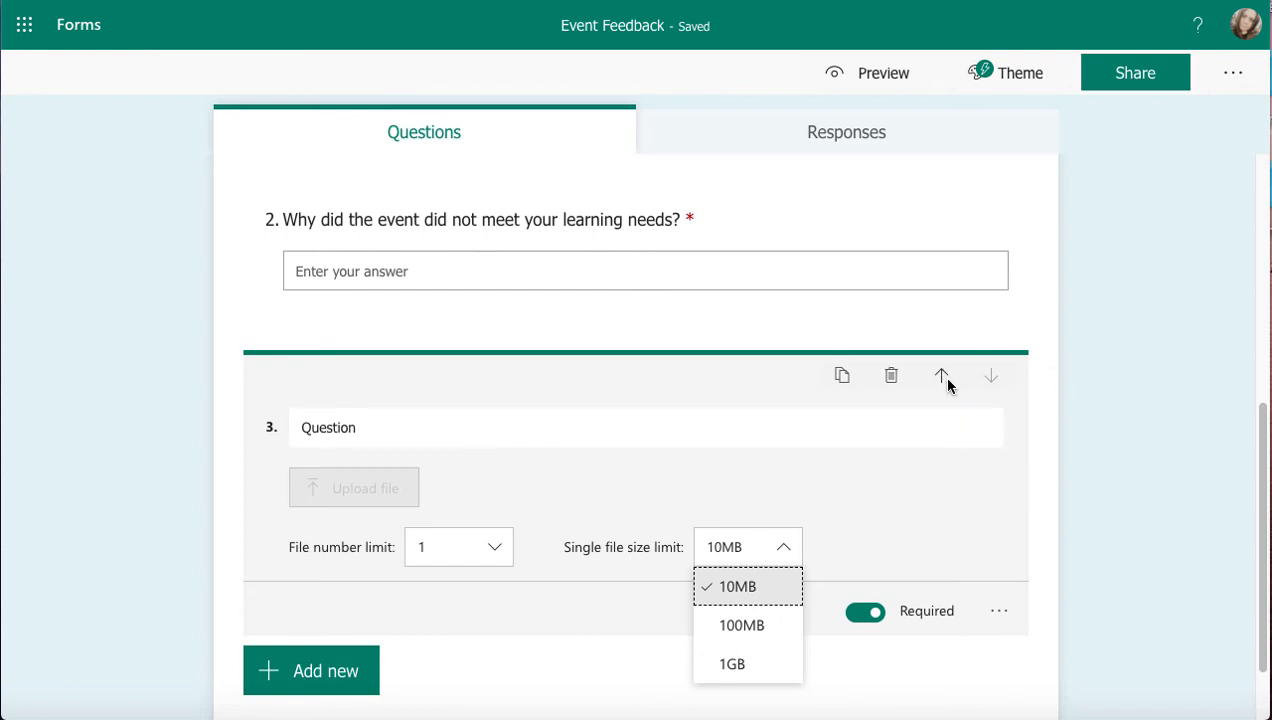
pyautogui.moveTo(998, 400)
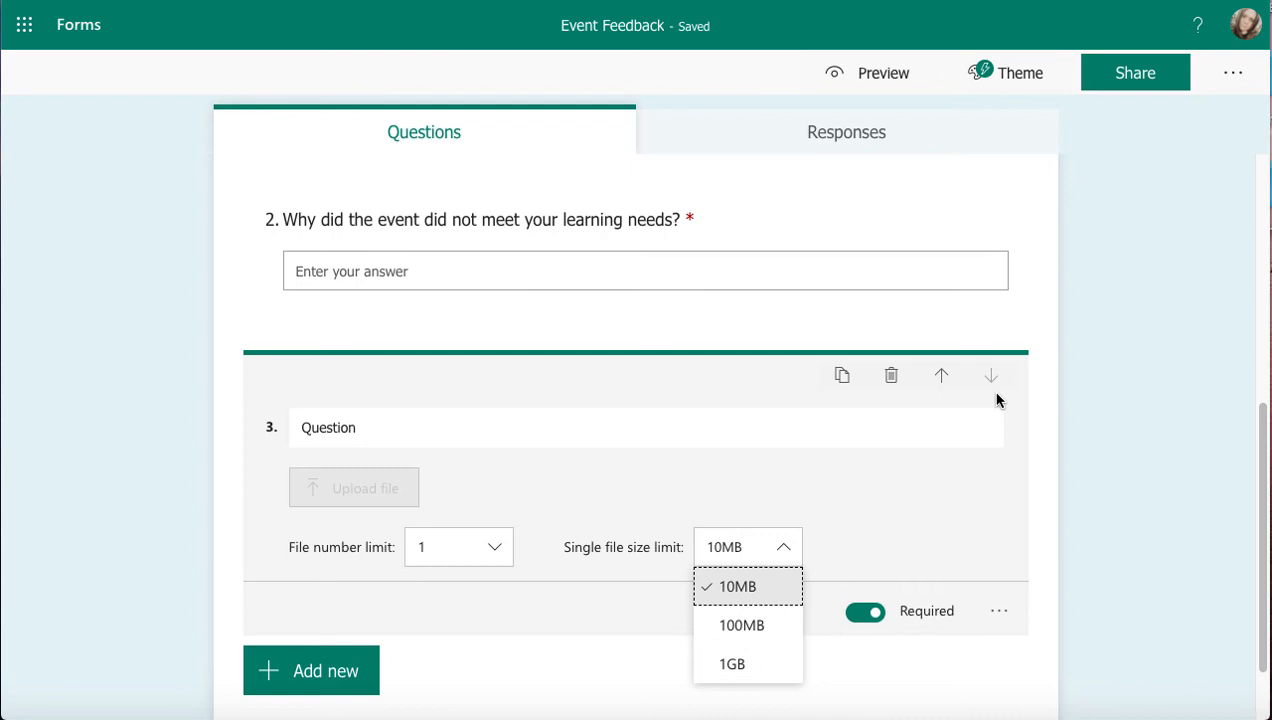
# Step: Close the file size choices, keeping 10MB, and show the question's extra settings
pyautogui.click(738, 587)
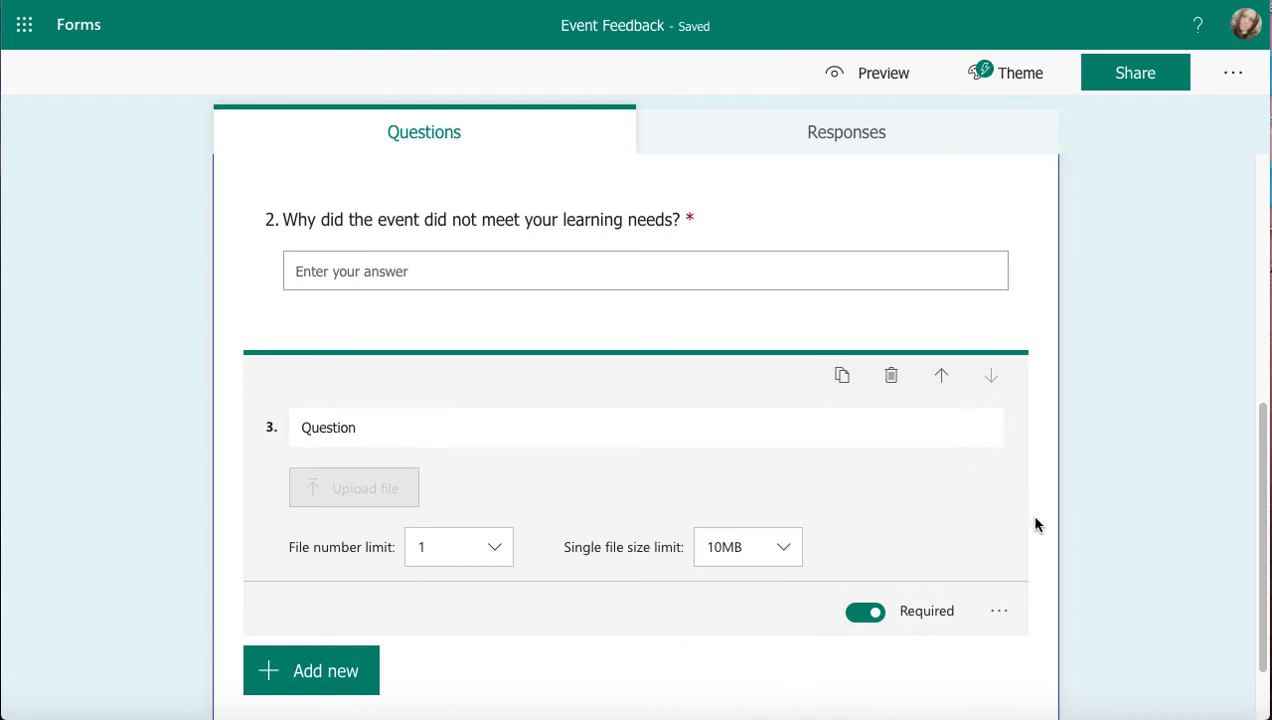
pyautogui.moveTo(893, 658)
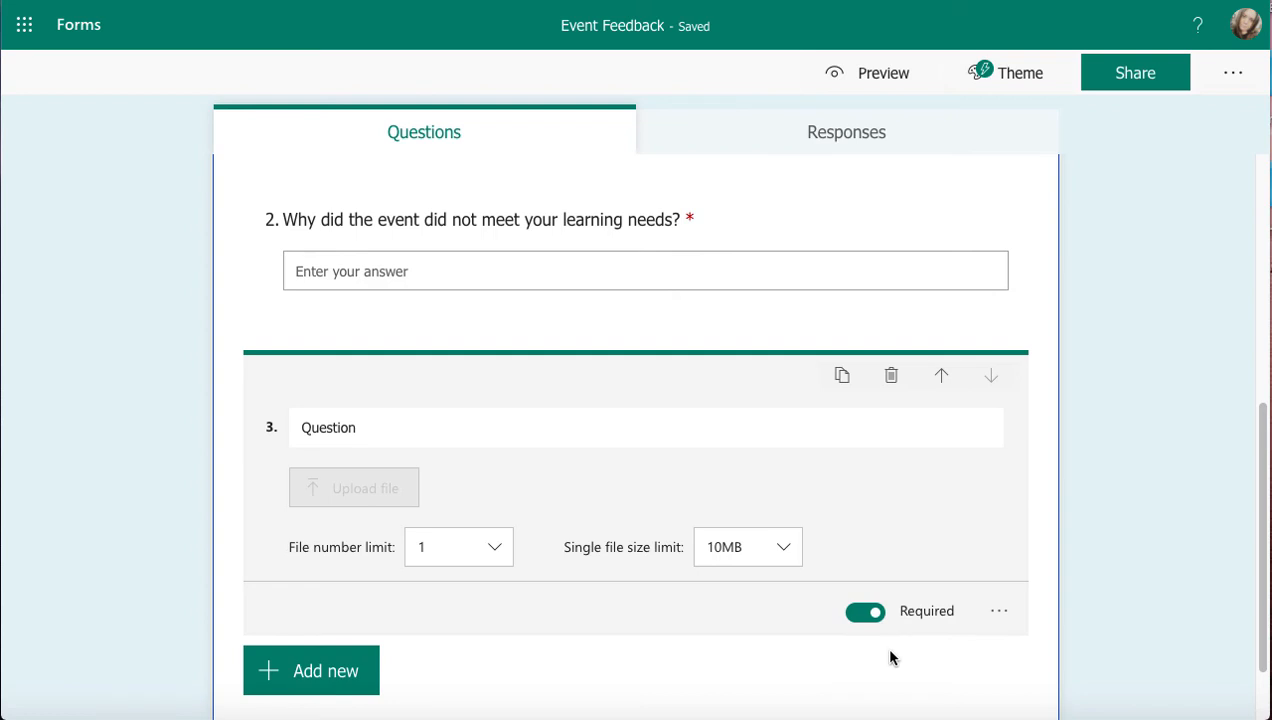
pyautogui.click(998, 611)
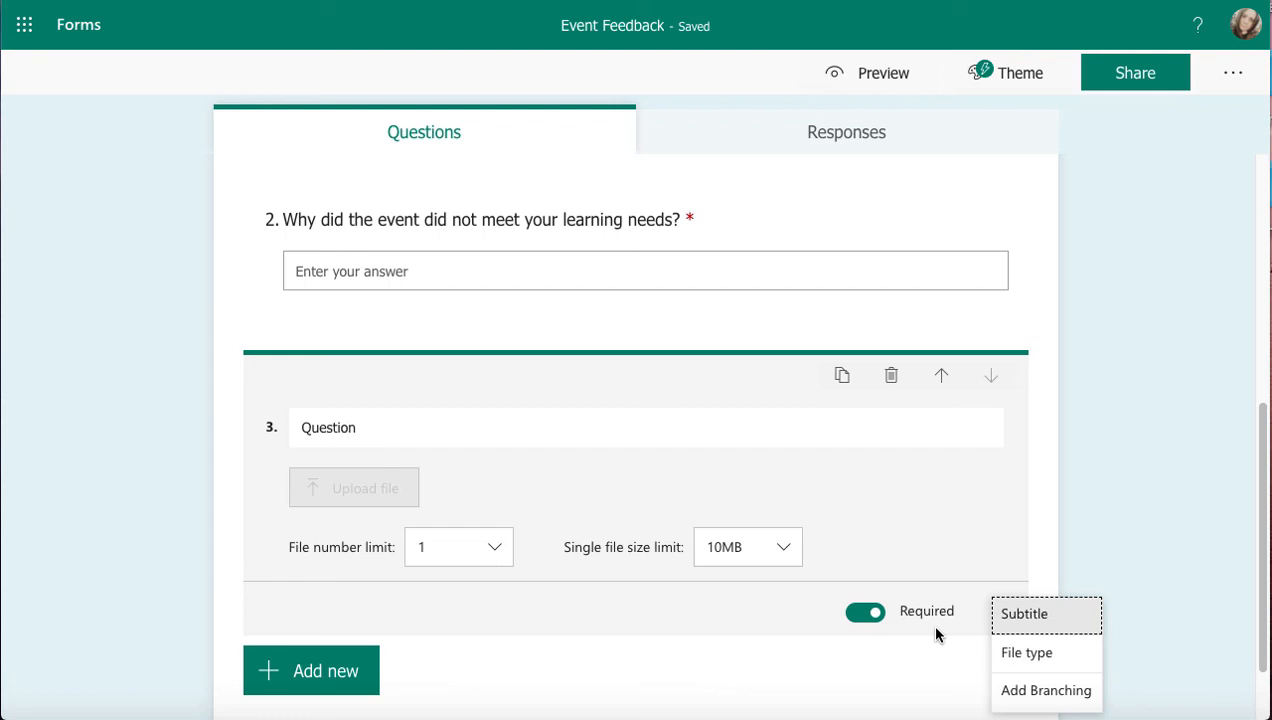
# Step: Turn on the File type setting showing Word, Excel, PPT, PDF, Image, Video and Audio
pyautogui.click(1026, 652)
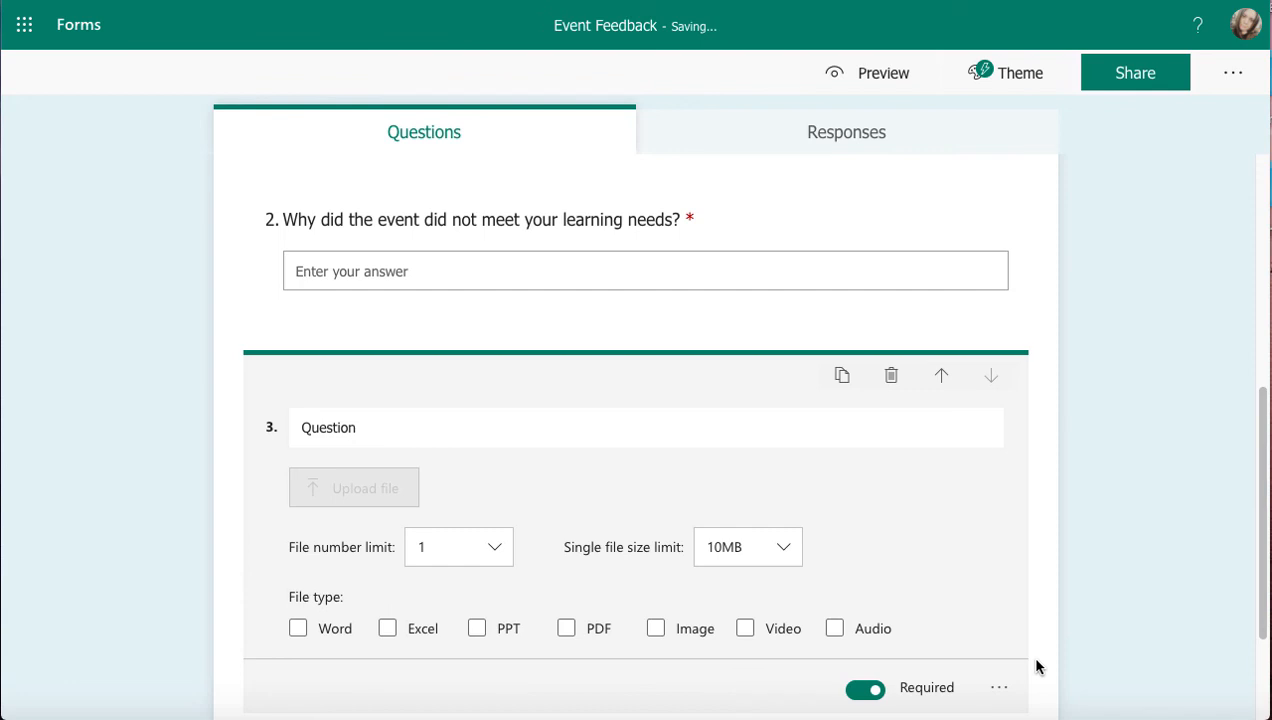